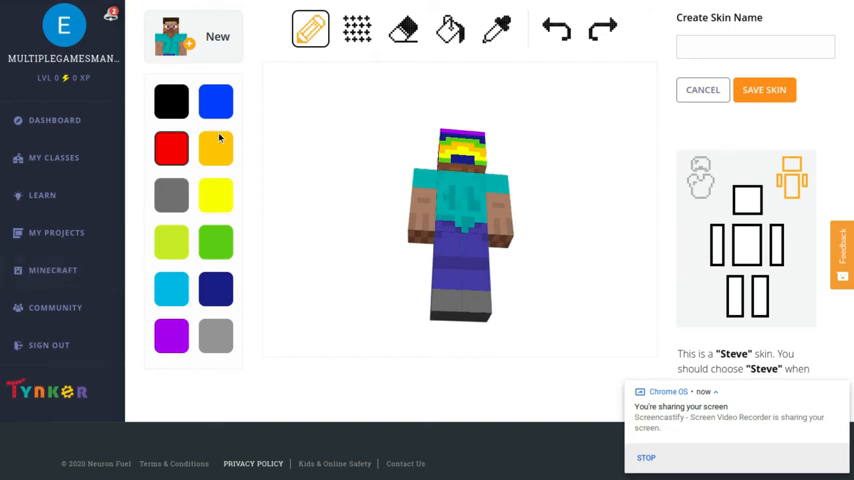
# - Paint yellow and red stripes across the front of Steve's head with the pencil
pyautogui.click(216, 148)
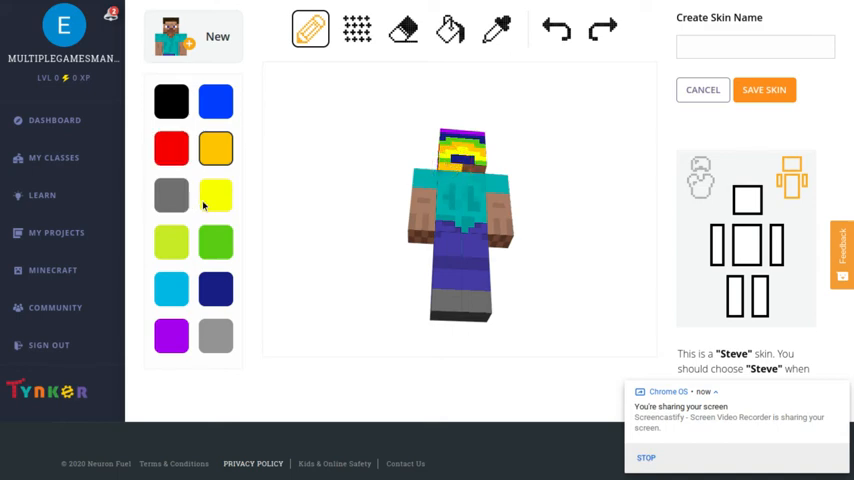
pyautogui.click(172, 148)
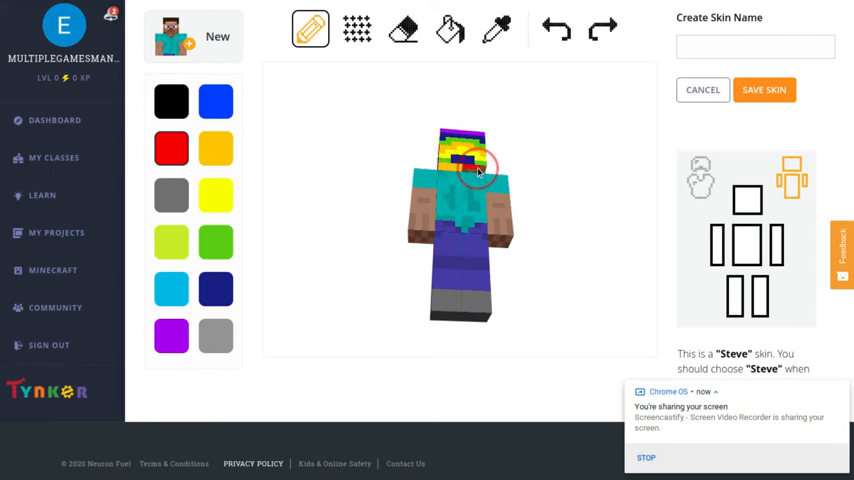
pyautogui.click(476, 168)
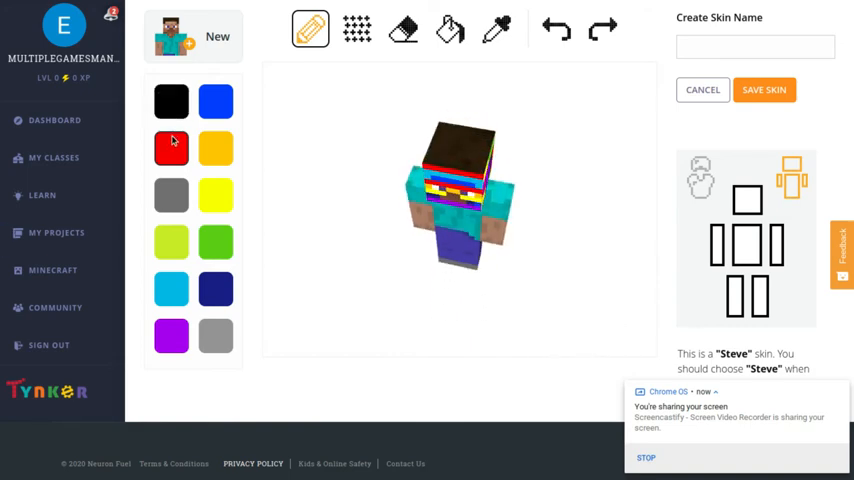
# - Paint green, yellow and red diagonal stripes across the back of Steve's head
pyautogui.click(216, 242)
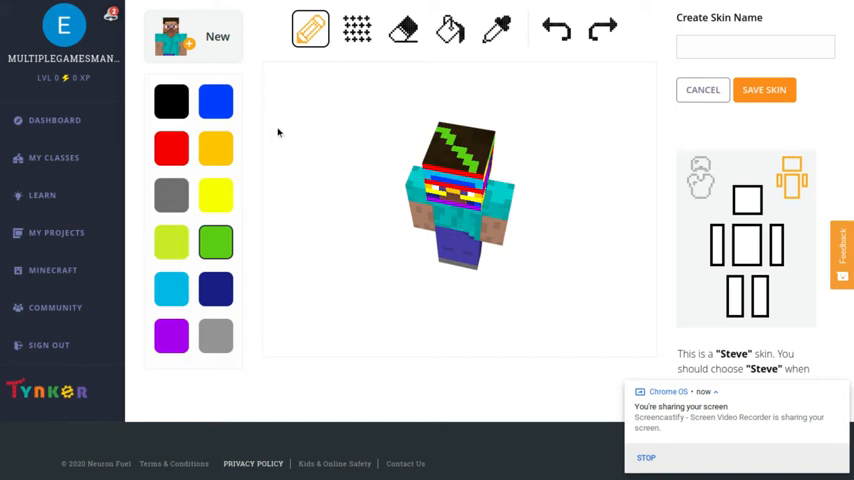
pyautogui.doubleClick(216, 194)
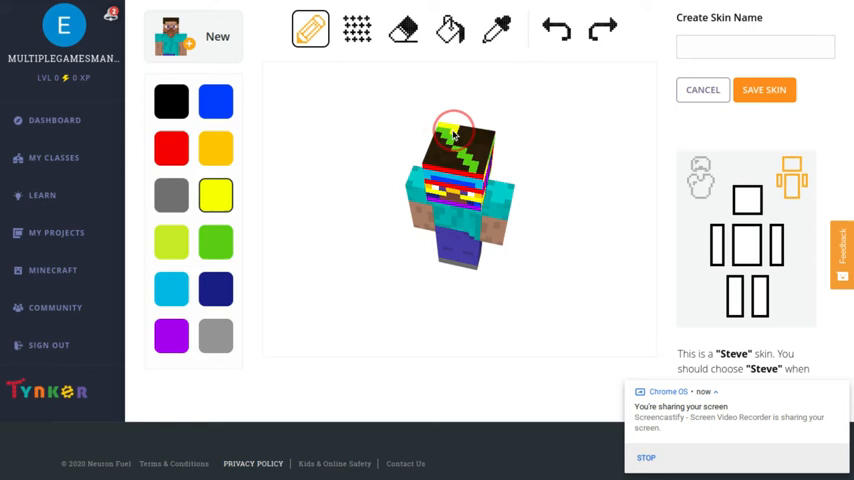
pyautogui.click(456, 140)
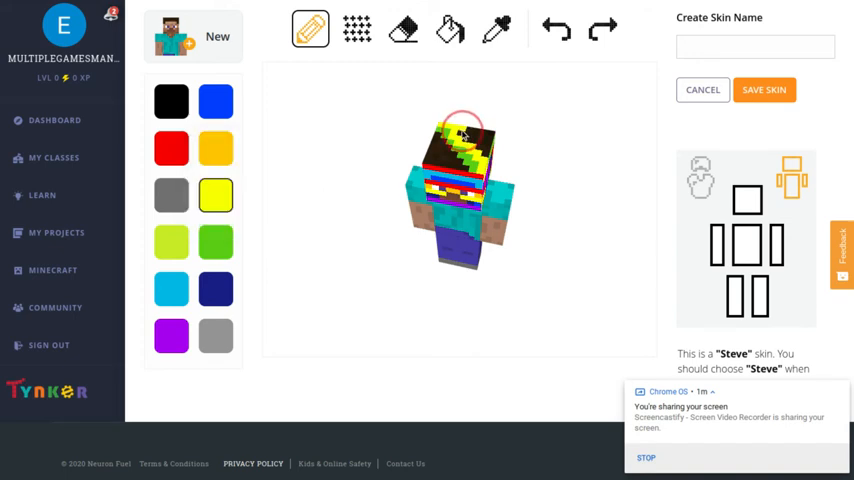
pyautogui.click(172, 148)
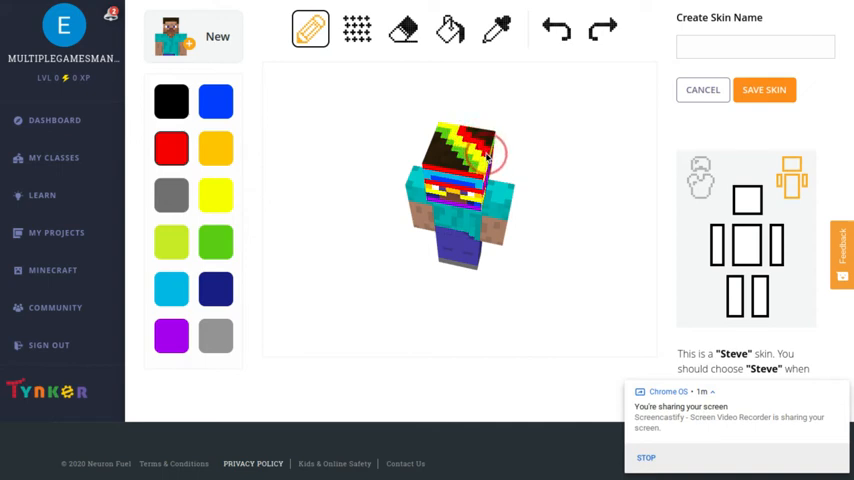
pyautogui.moveTo(490, 150); pyautogui.dragTo(530, 284)
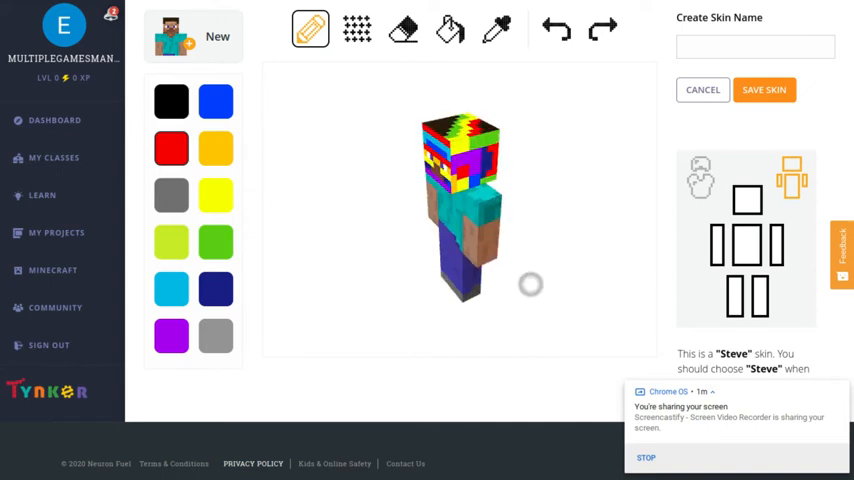
# - Paint yellow and blue stripes across the top of Steve's head, seen from above
pyautogui.moveTo(530, 284); pyautogui.dragTo(350, 308)
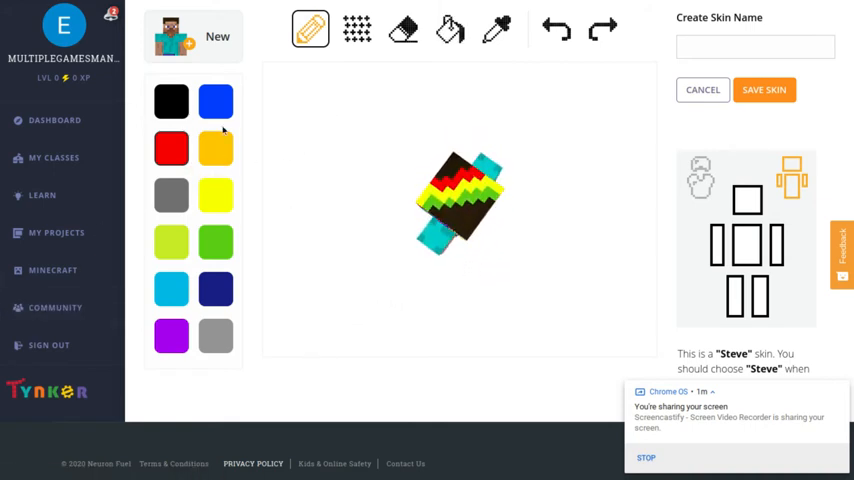
pyautogui.click(216, 148)
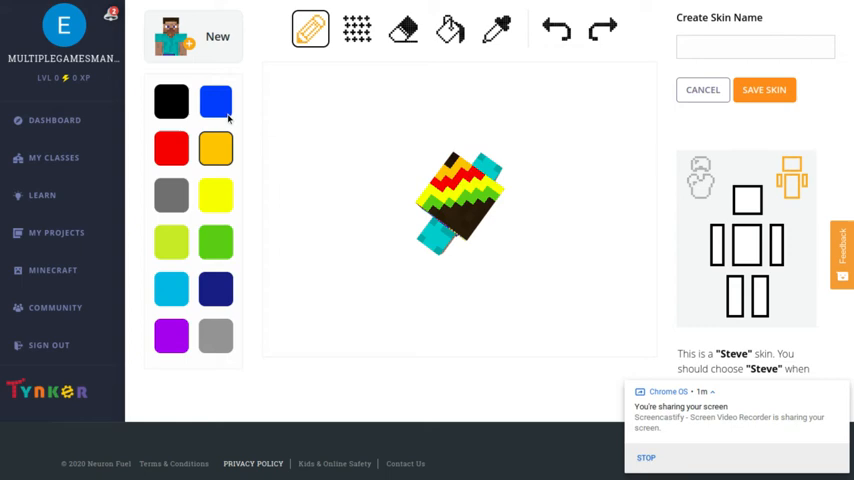
pyautogui.click(450, 164)
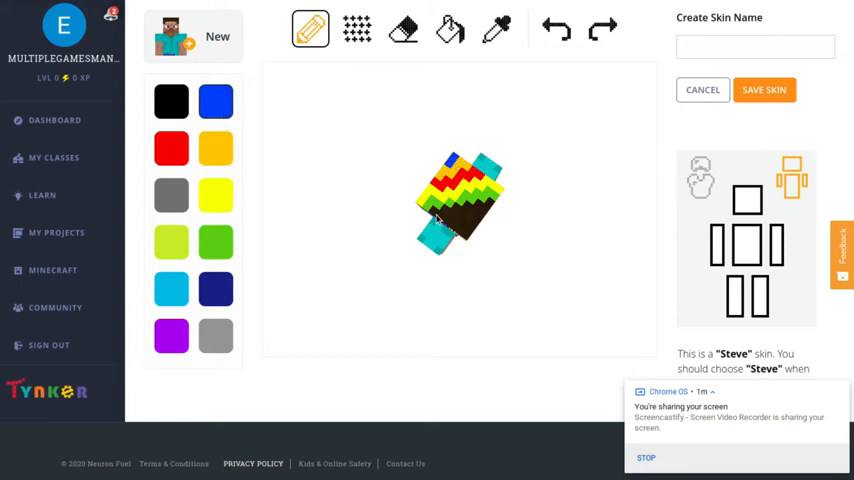
pyautogui.click(456, 210)
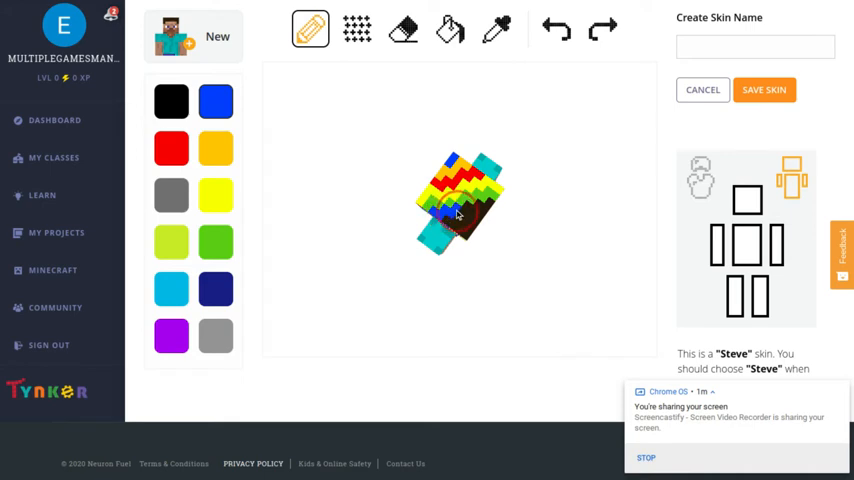
pyautogui.click(464, 210)
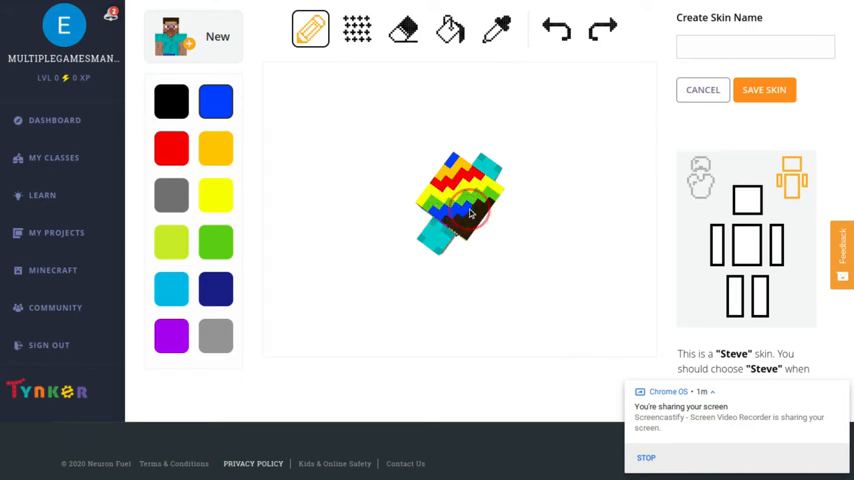
pyautogui.click(472, 204)
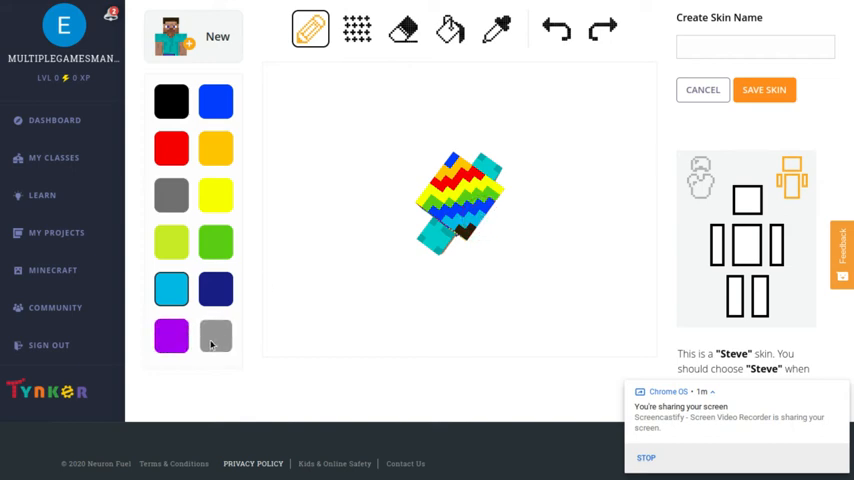
pyautogui.click(216, 336)
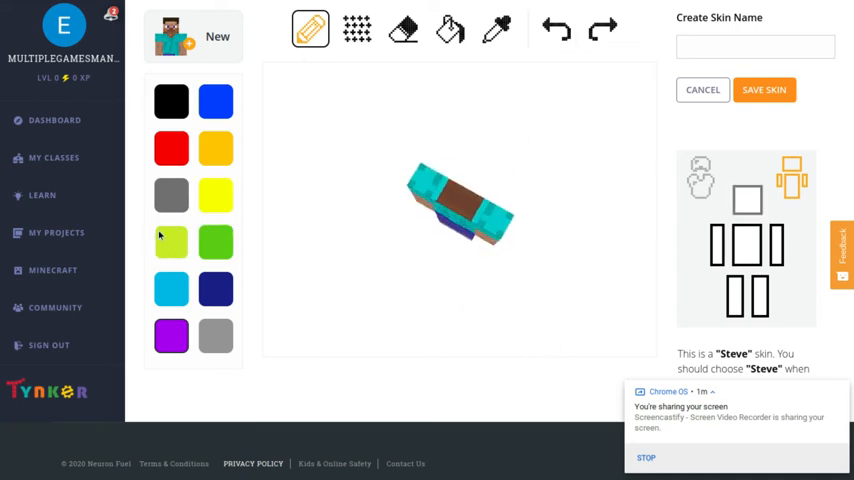
# - Add lime green, custom yellow and purple stripes to the head top
pyautogui.click(172, 242)
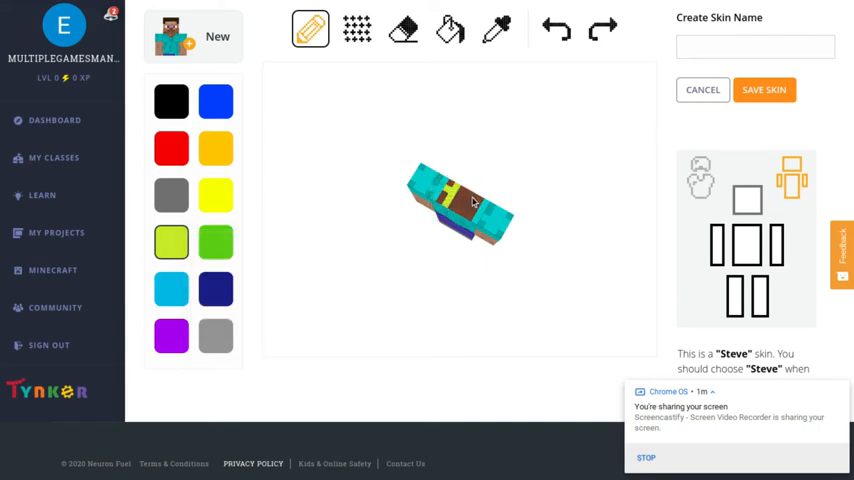
pyautogui.click(466, 210)
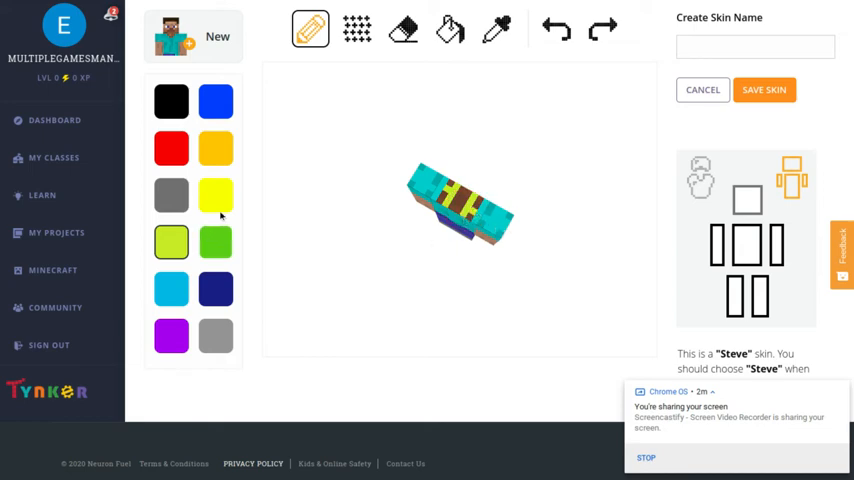
pyautogui.click(216, 194)
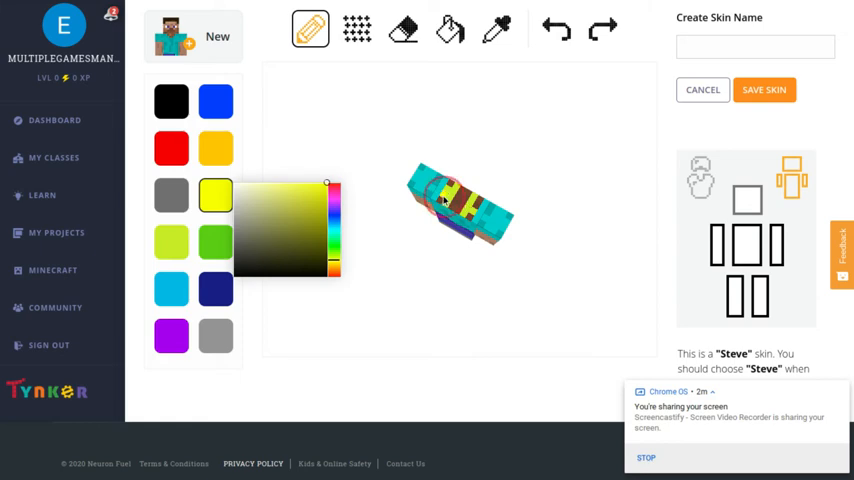
pyautogui.click(444, 196)
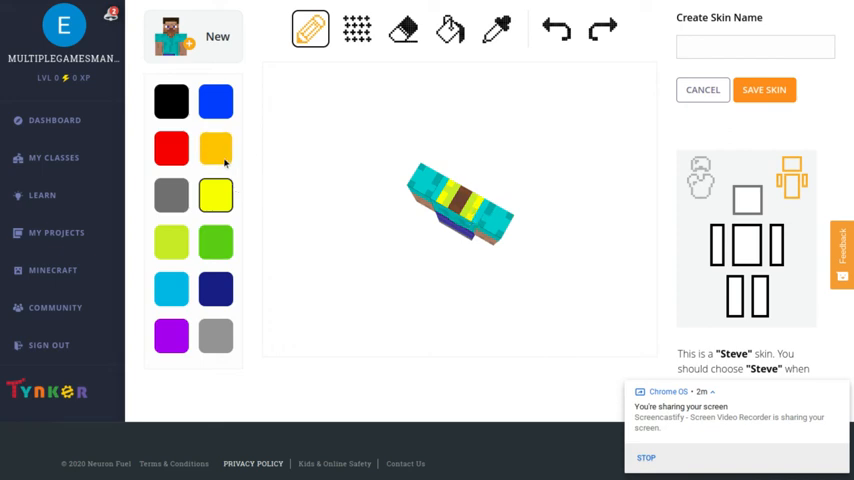
pyautogui.click(216, 148)
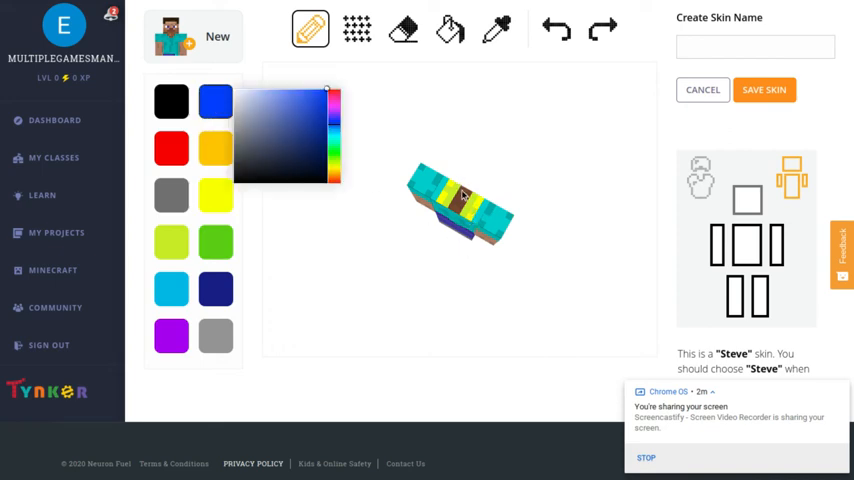
pyautogui.click(462, 204)
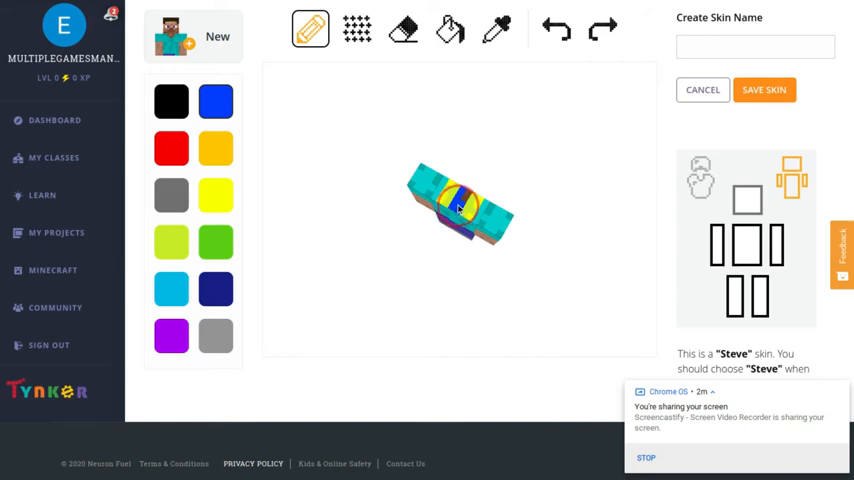
pyautogui.click(460, 204)
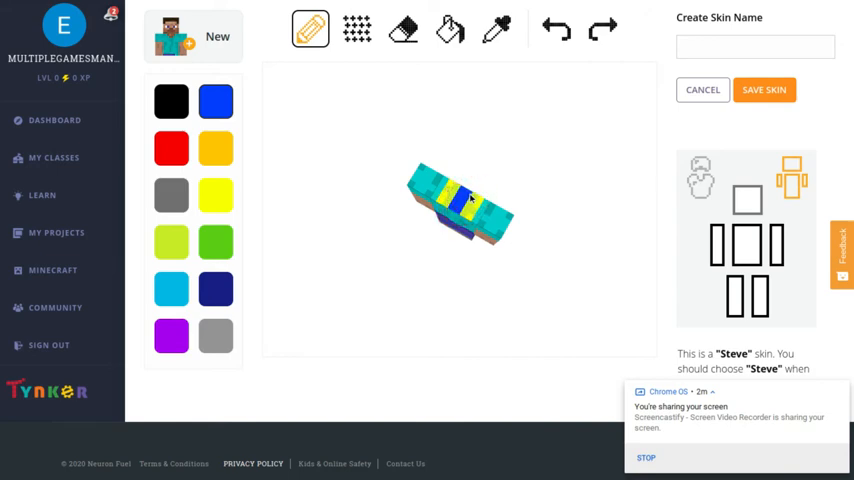
# - Add red, yellow and purple stripes beside them on the head top
pyautogui.click(172, 148)
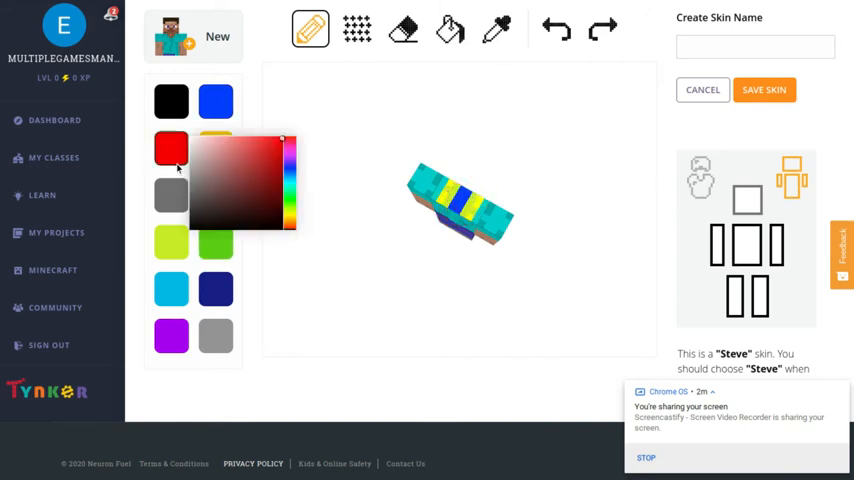
pyautogui.click(450, 192)
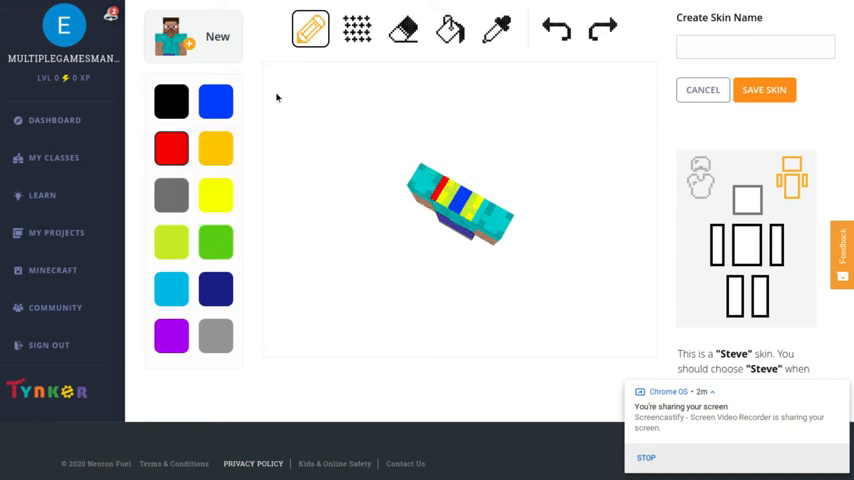
pyautogui.click(216, 148)
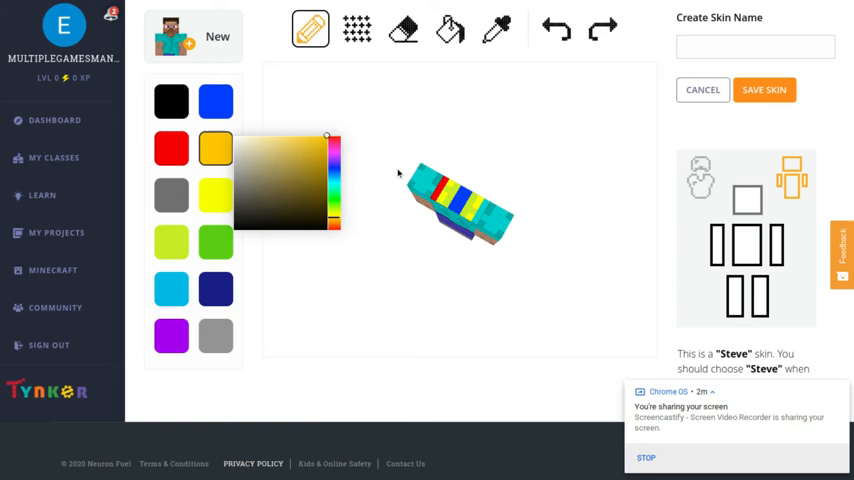
pyautogui.click(432, 190)
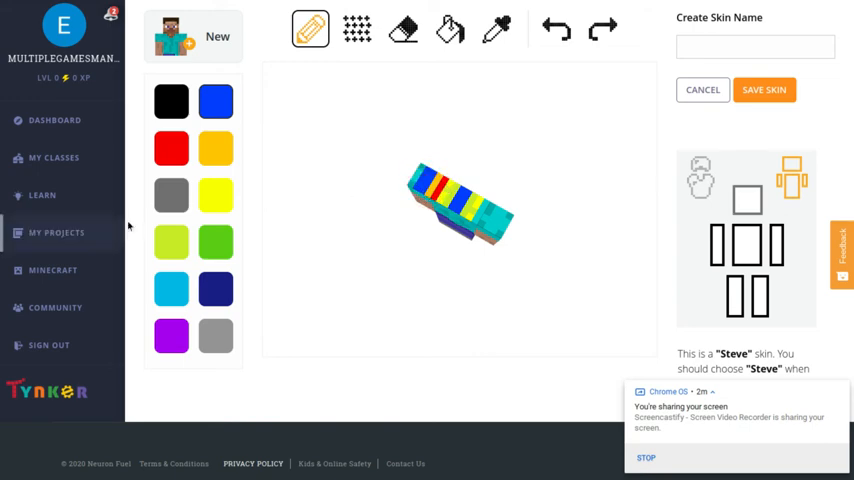
pyautogui.moveTo(188, 348)
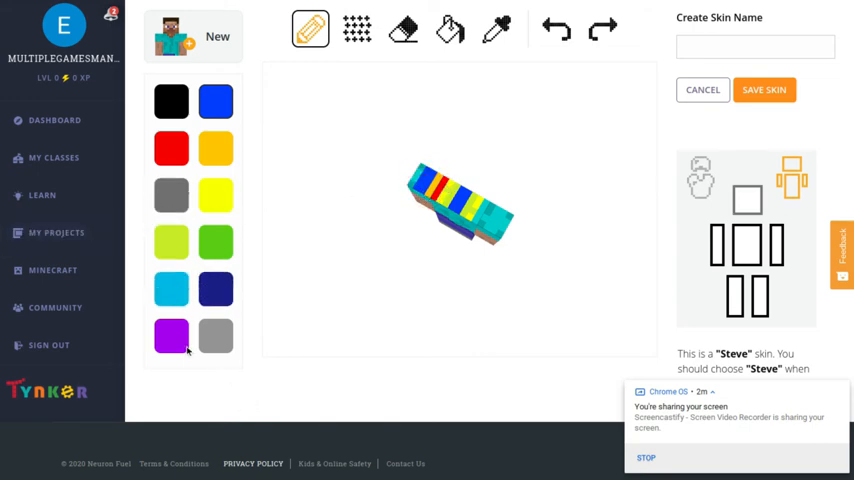
pyautogui.click(172, 336)
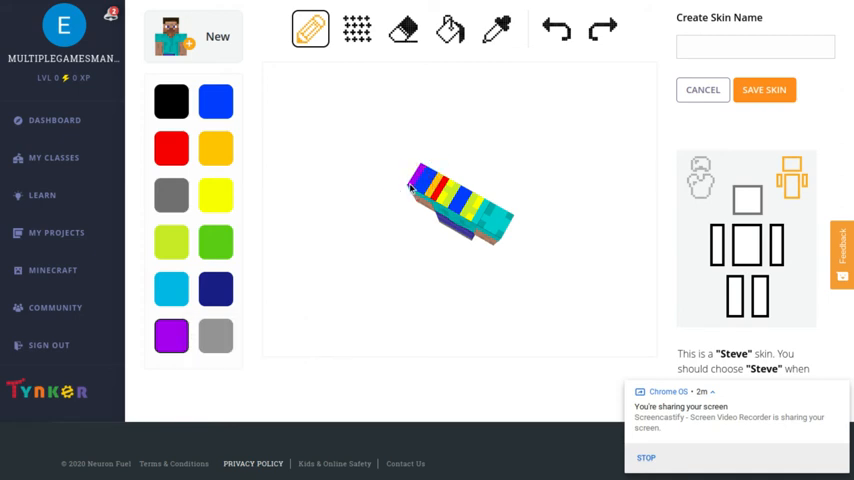
# - Paint green, yellow and red vertical stripes onto another face of Steve's head
pyautogui.moveTo(420, 200); pyautogui.dragTo(490, 264)
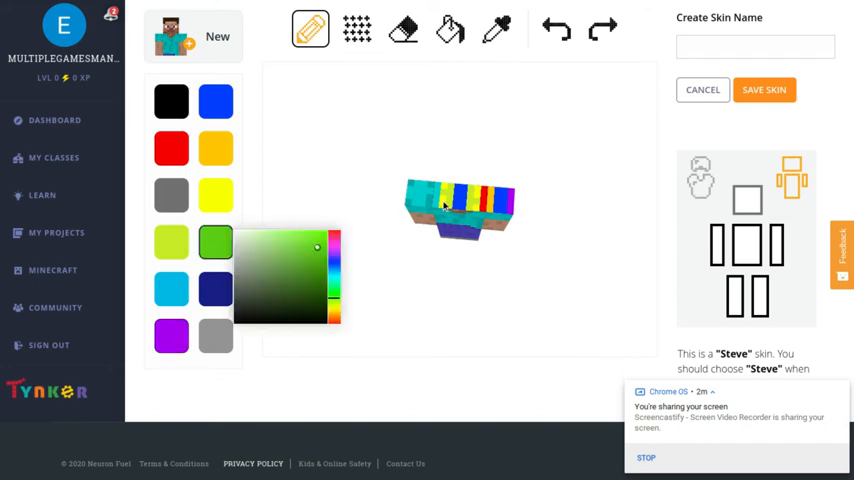
pyautogui.click(436, 200)
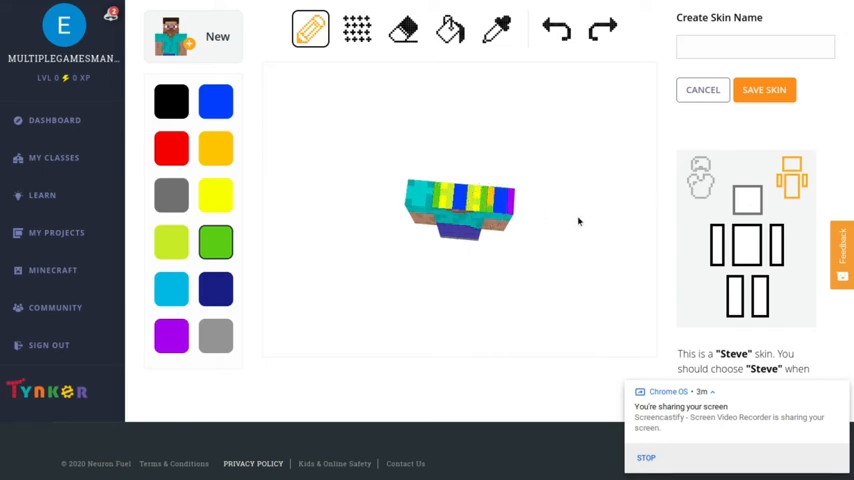
pyautogui.click(216, 148)
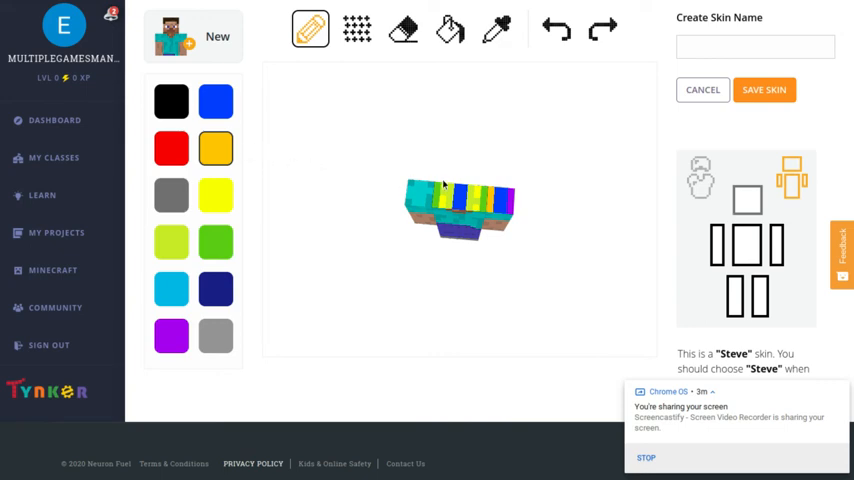
pyautogui.click(428, 200)
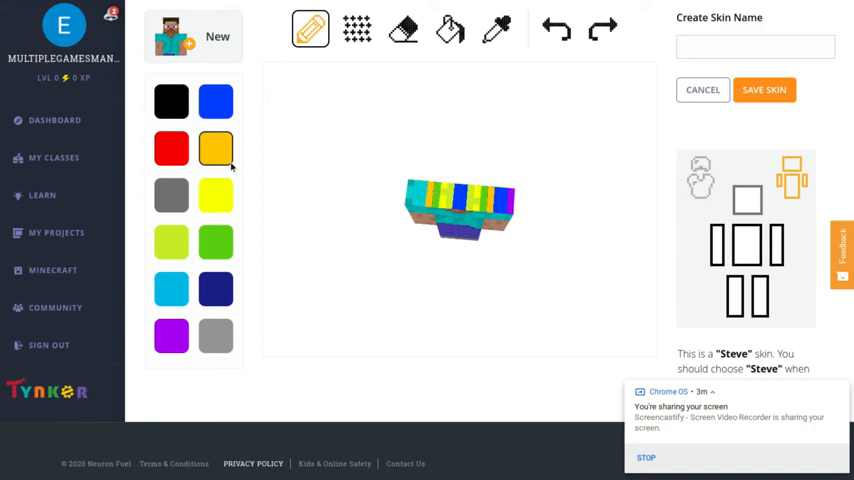
pyautogui.click(216, 148)
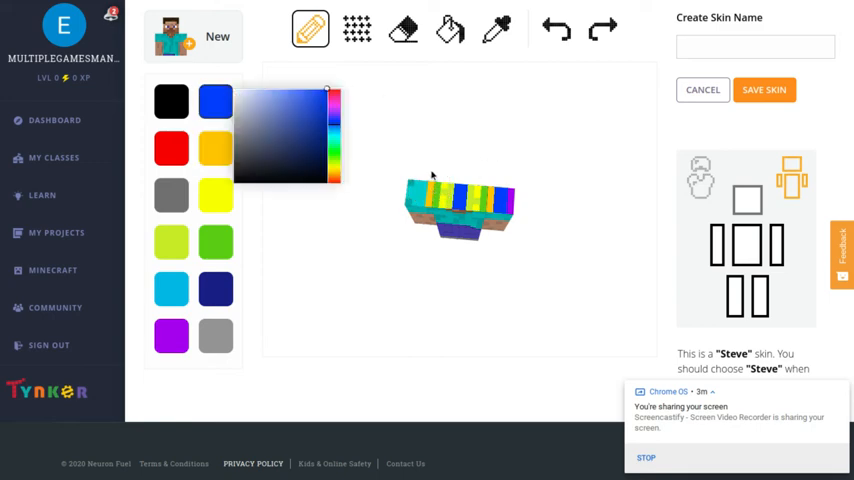
pyautogui.click(416, 204)
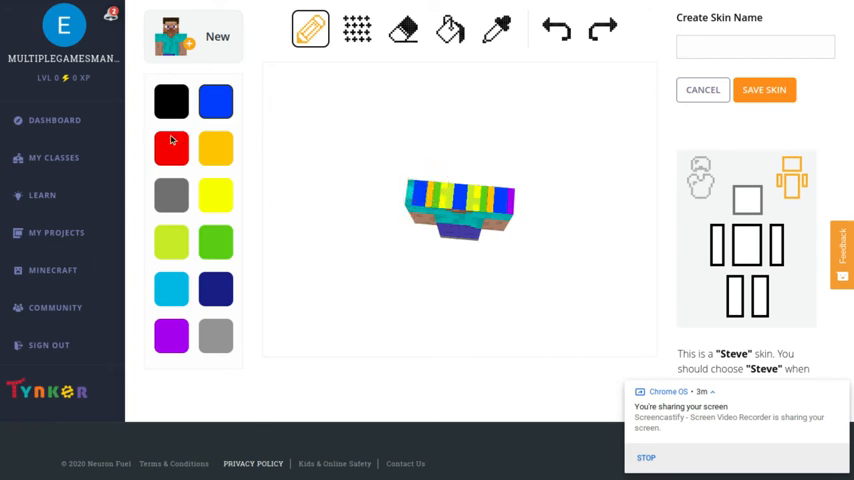
pyautogui.click(172, 336)
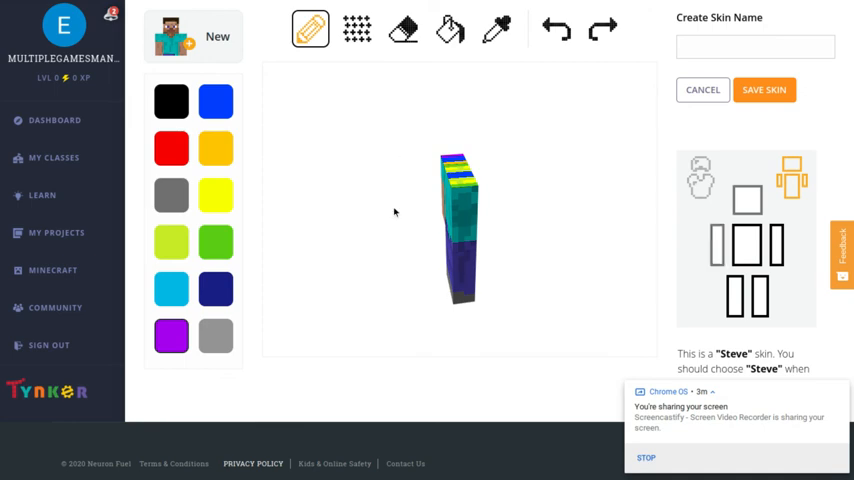
# - Paint purple and blue stripes down the side of Steve's head, completing the rainbow
pyautogui.click(464, 216)
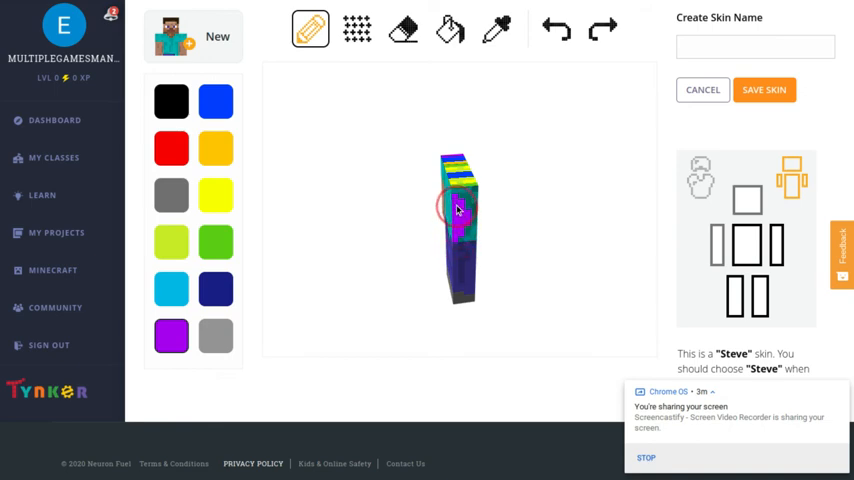
pyautogui.click(462, 196)
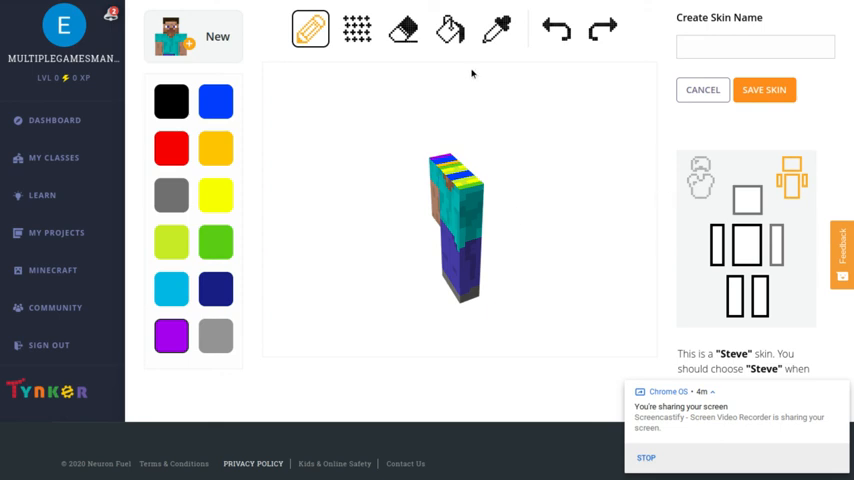
pyautogui.moveTo(378, 76)
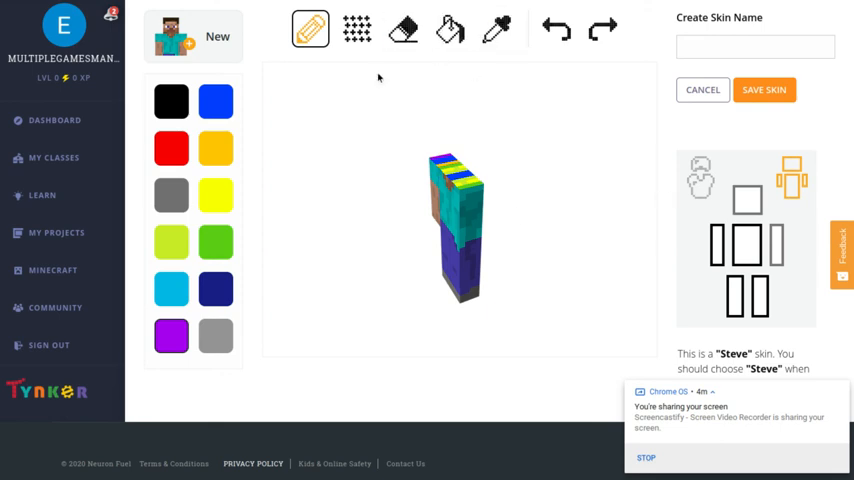
pyautogui.click(356, 28)
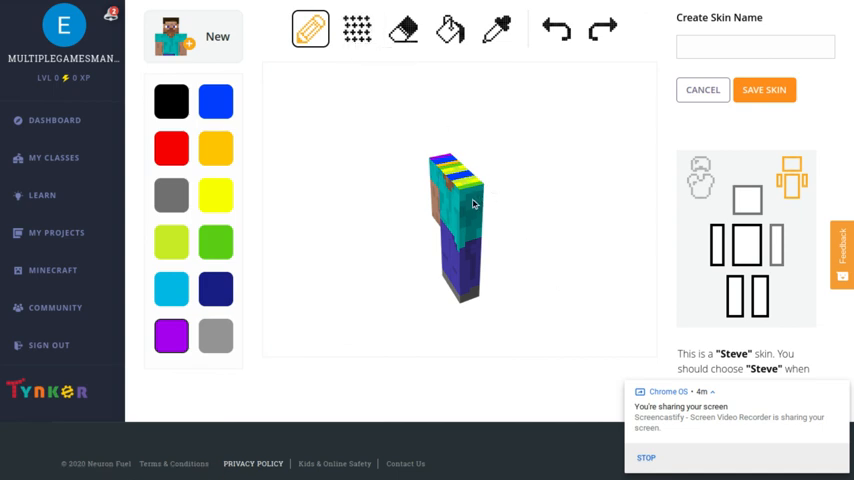
pyautogui.click(470, 218)
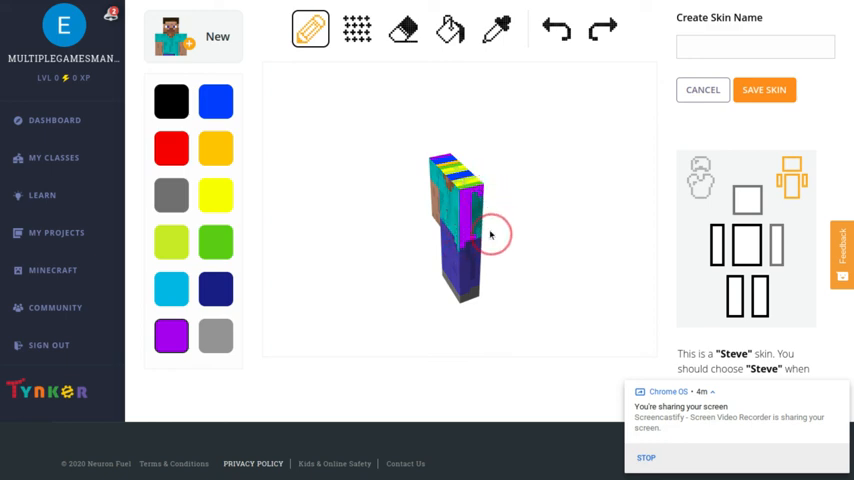
pyautogui.click(478, 236)
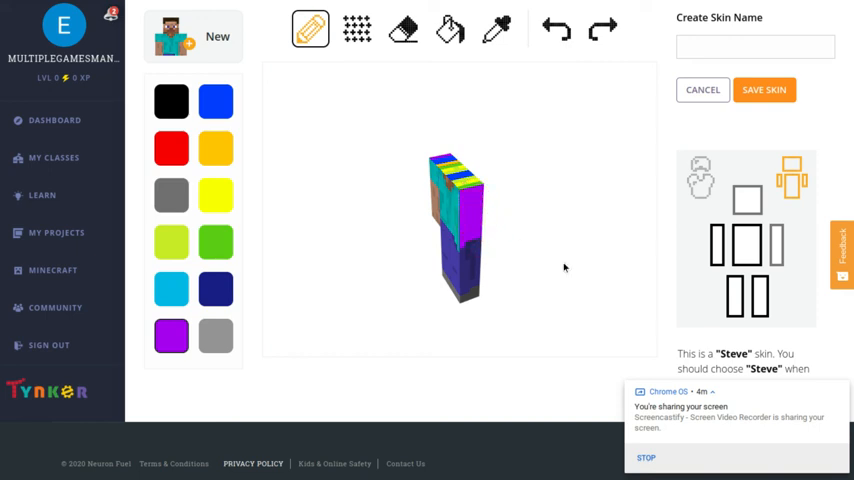
pyautogui.click(516, 292)
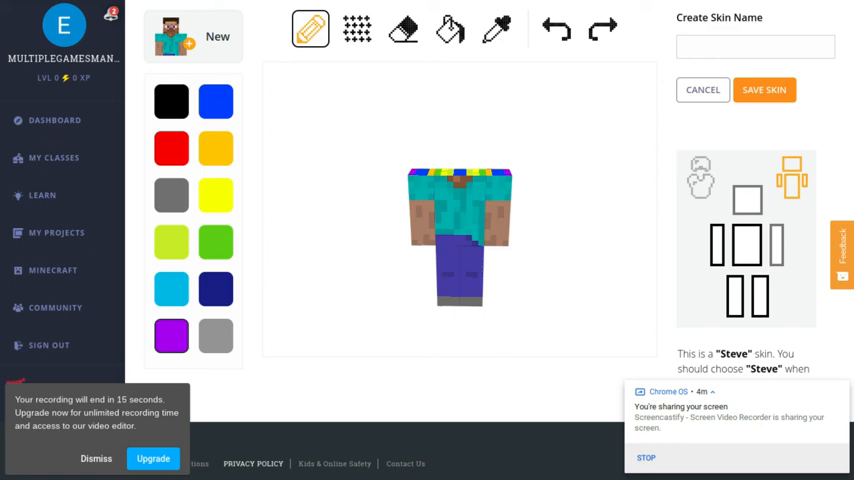
pyautogui.moveTo(480, 356)
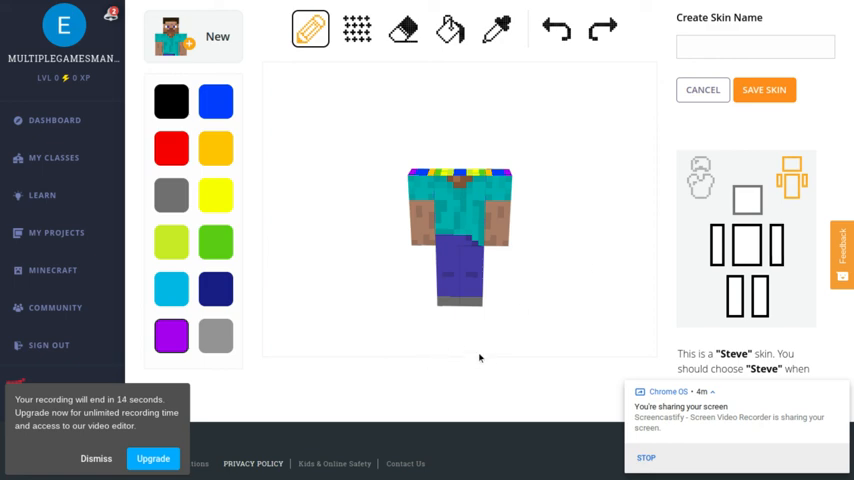